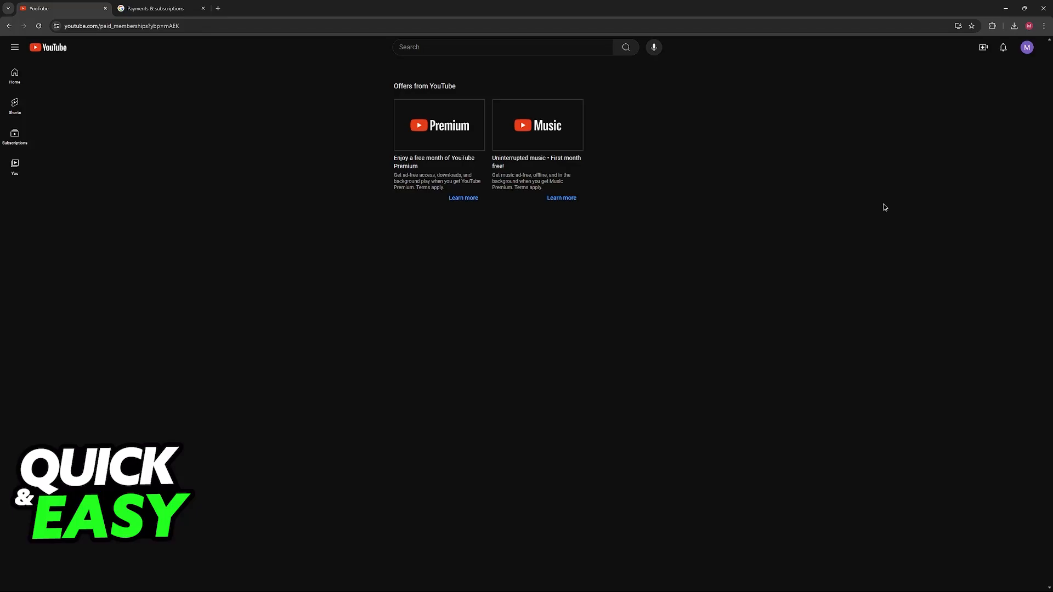
- Bring up the YouTube account menu from the profile avatar at top right
click(1027, 47)
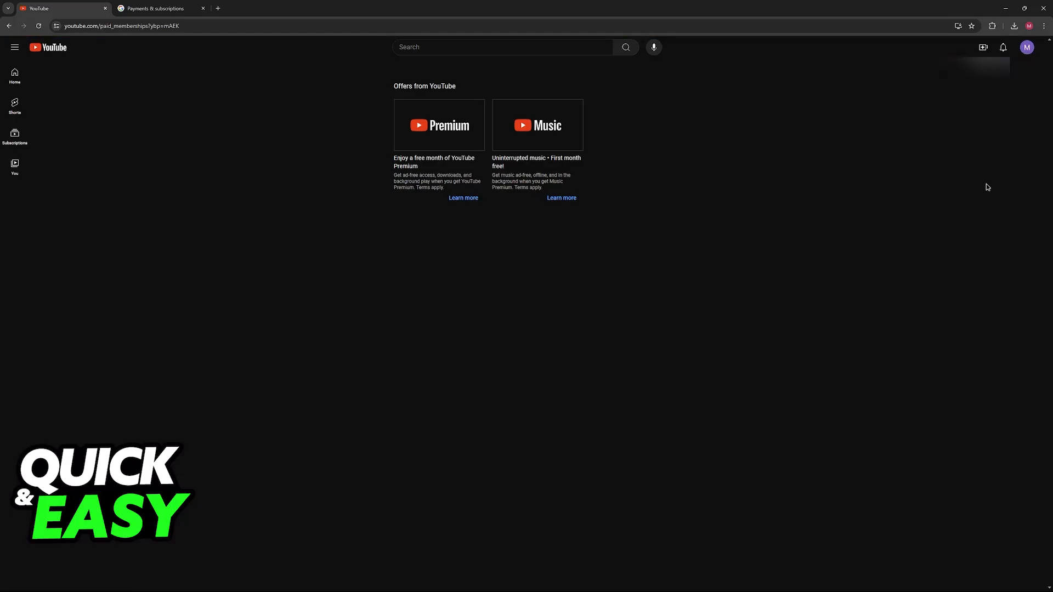
mouse_move(617, 138)
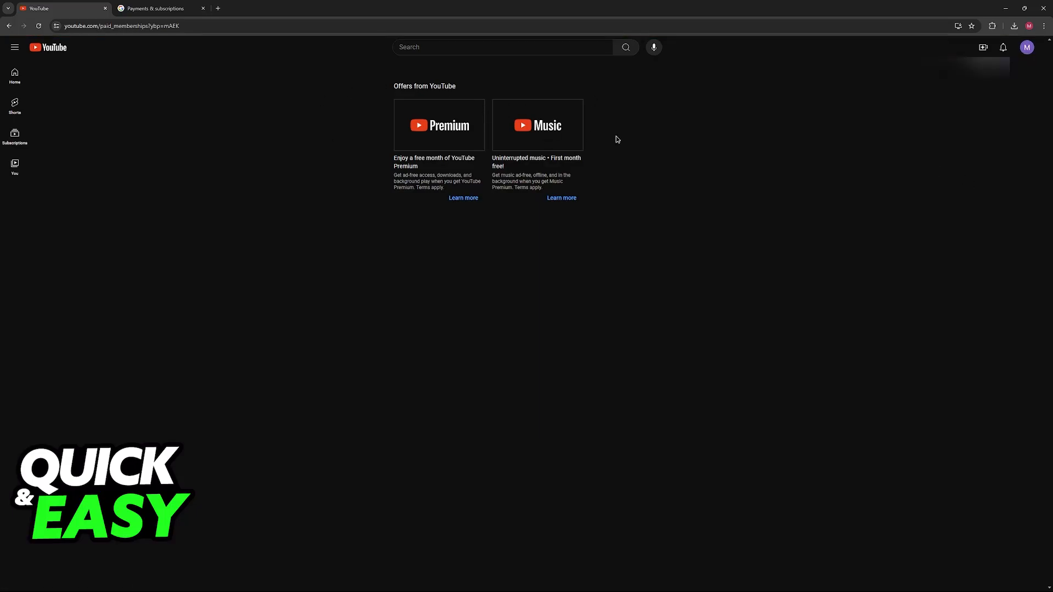
mouse_move(478, 152)
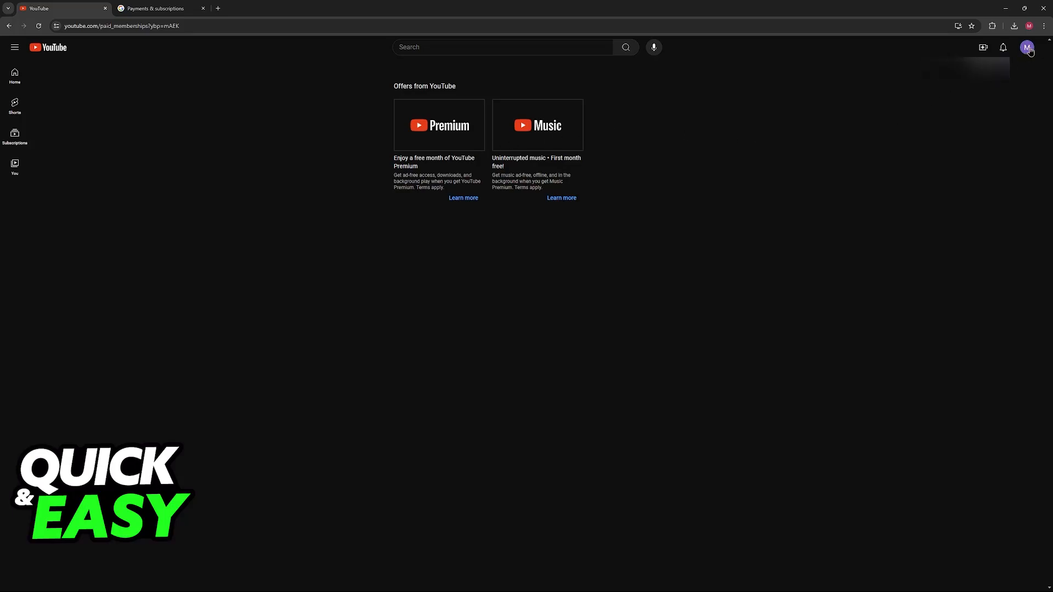
click(1027, 47)
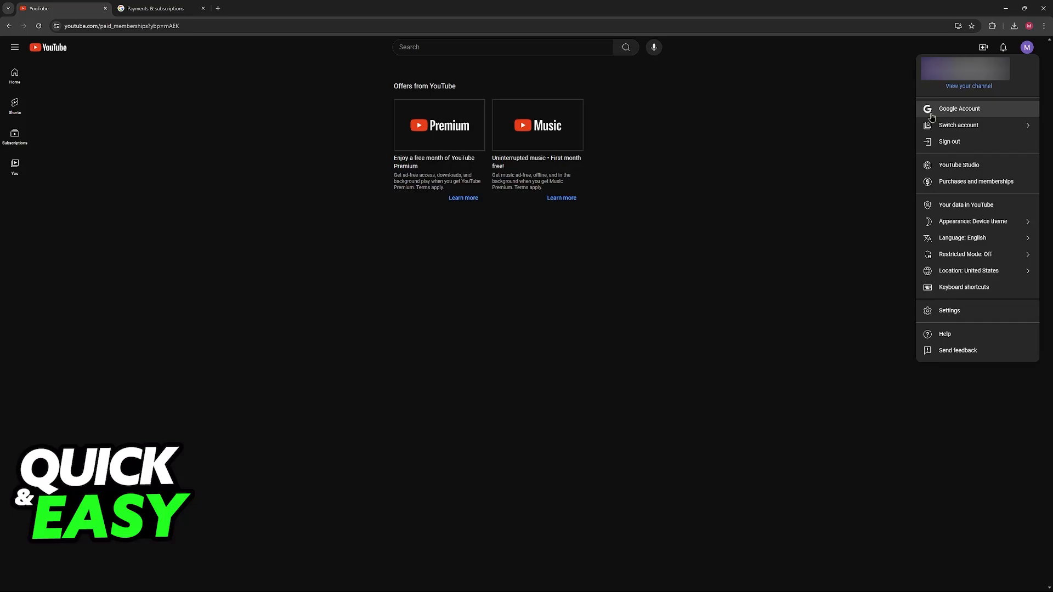
mouse_move(972, 117)
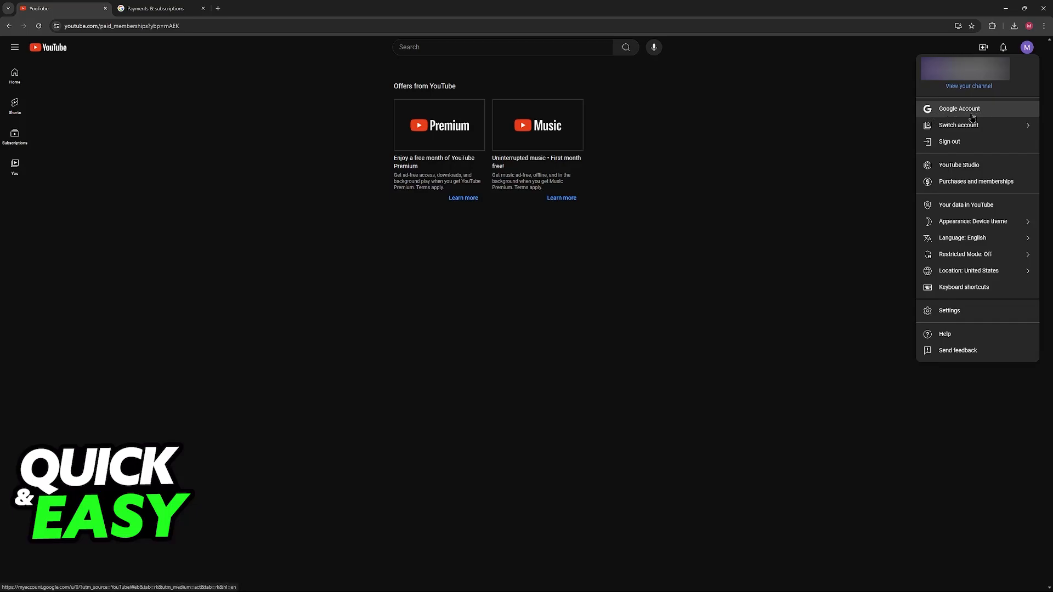
mouse_move(898, 126)
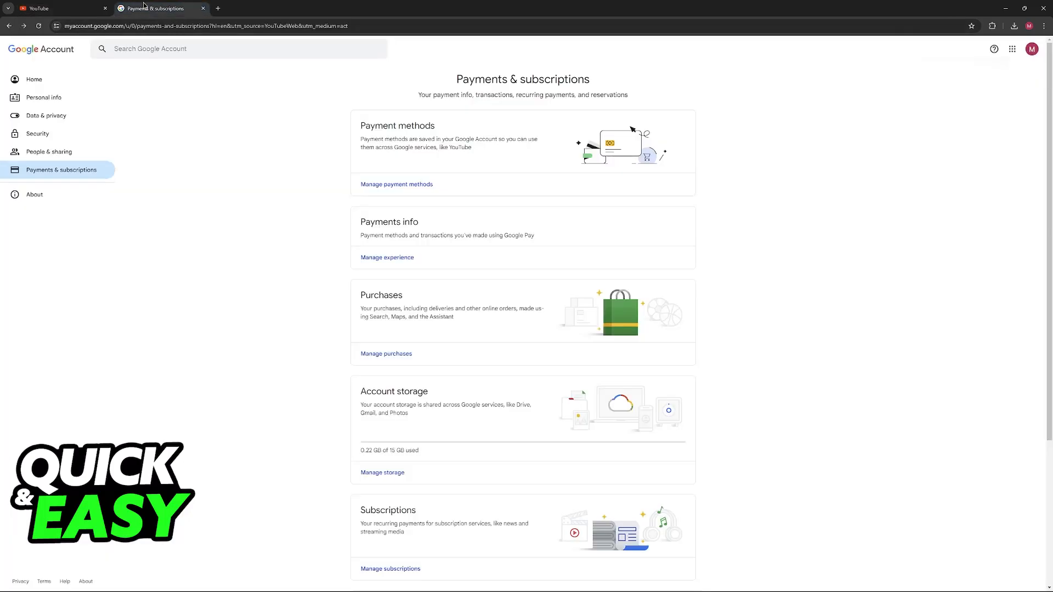
mouse_move(215, 83)
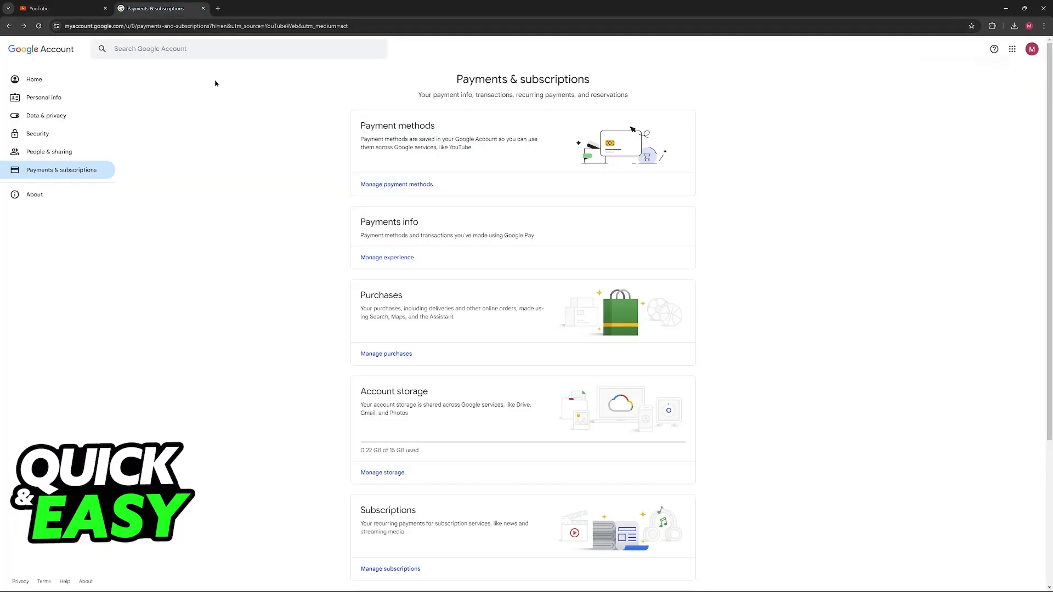
mouse_move(86, 78)
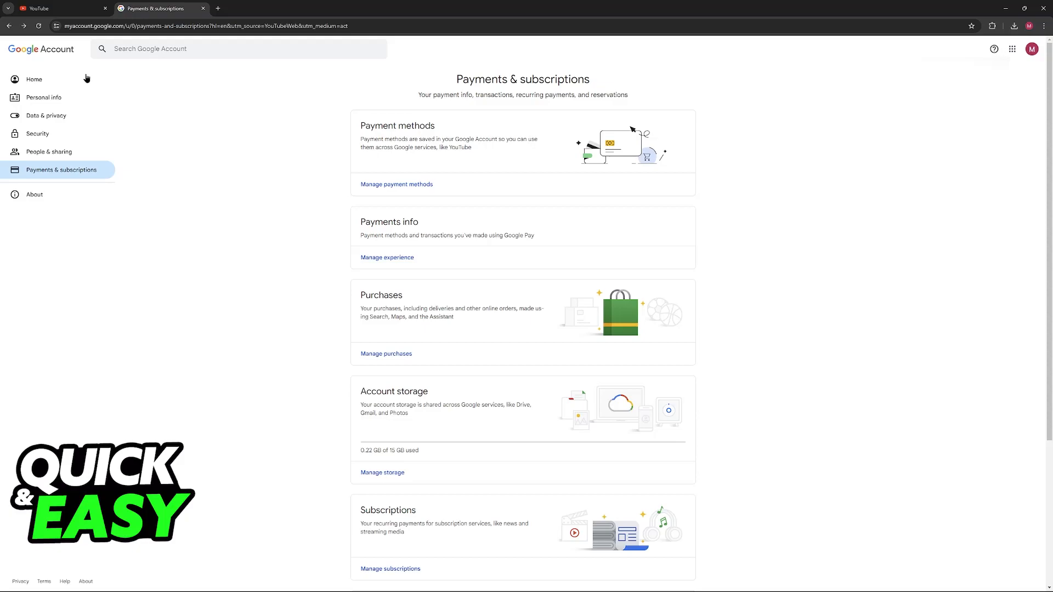
- From Google Account home, reach Payments & subscriptions and start managing payment methods
click(33, 79)
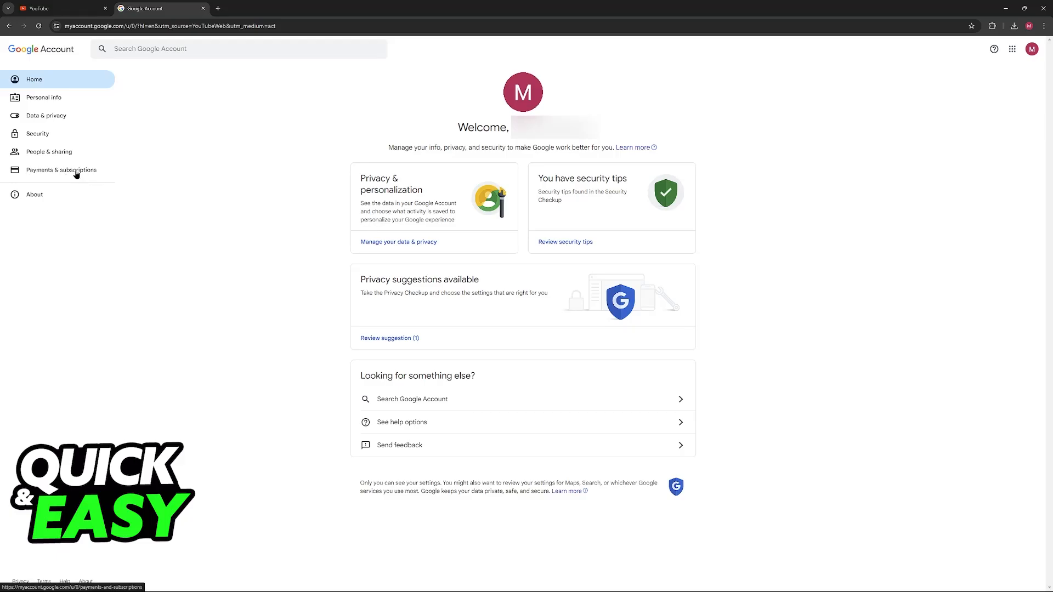
click(61, 169)
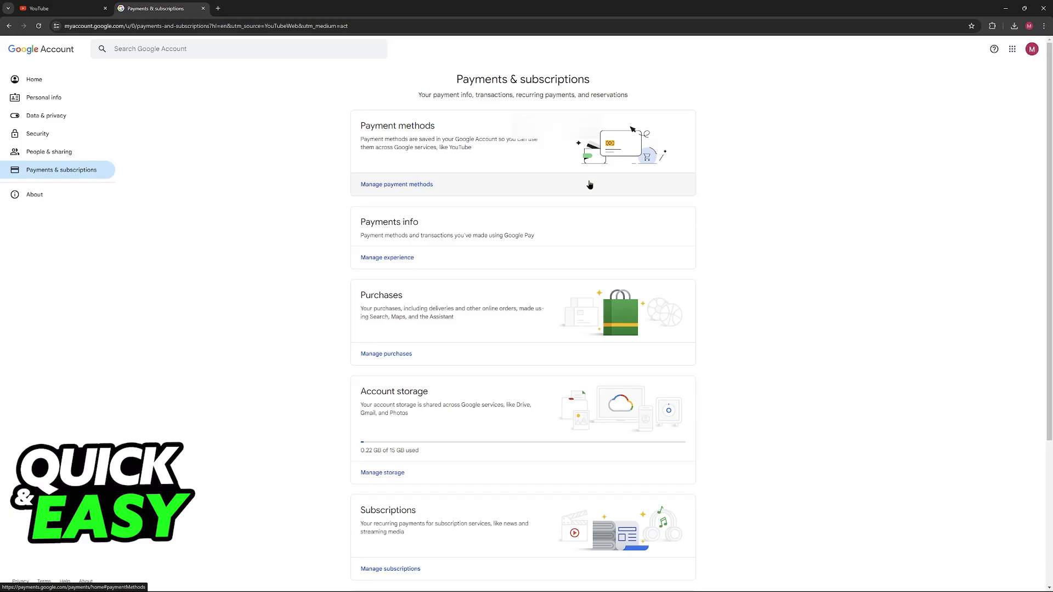
mouse_move(376, 191)
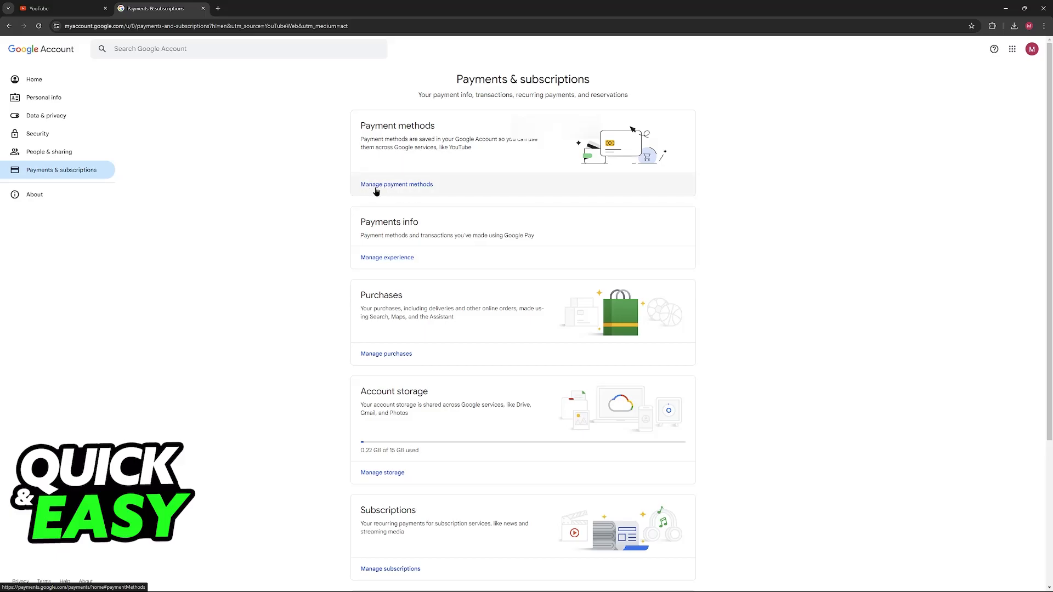
click(396, 185)
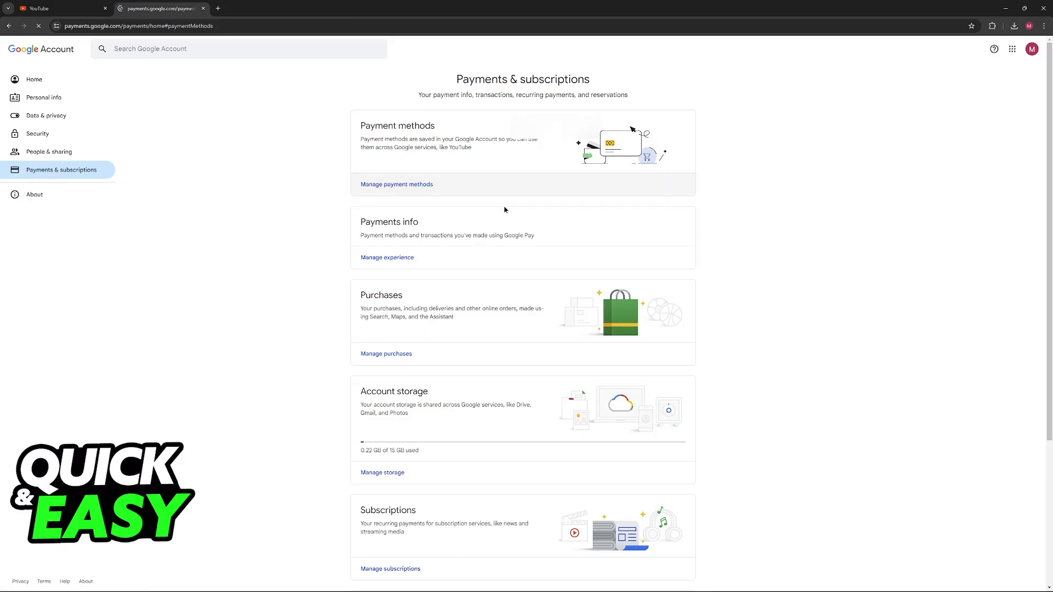
- Start adding a new payment method in Google Pay, which shows none saved
click(387, 257)
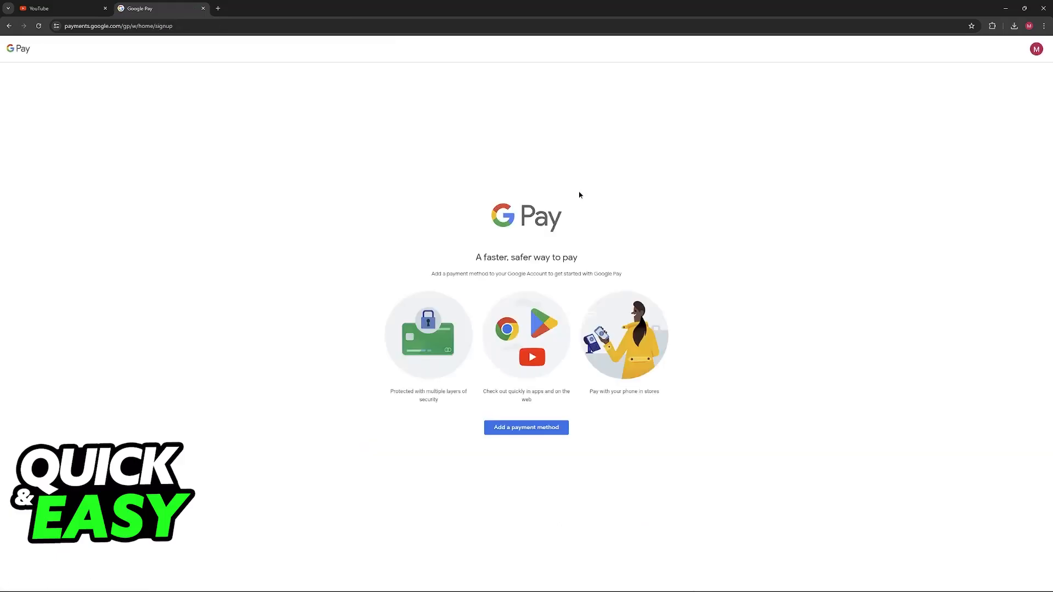
click(526, 427)
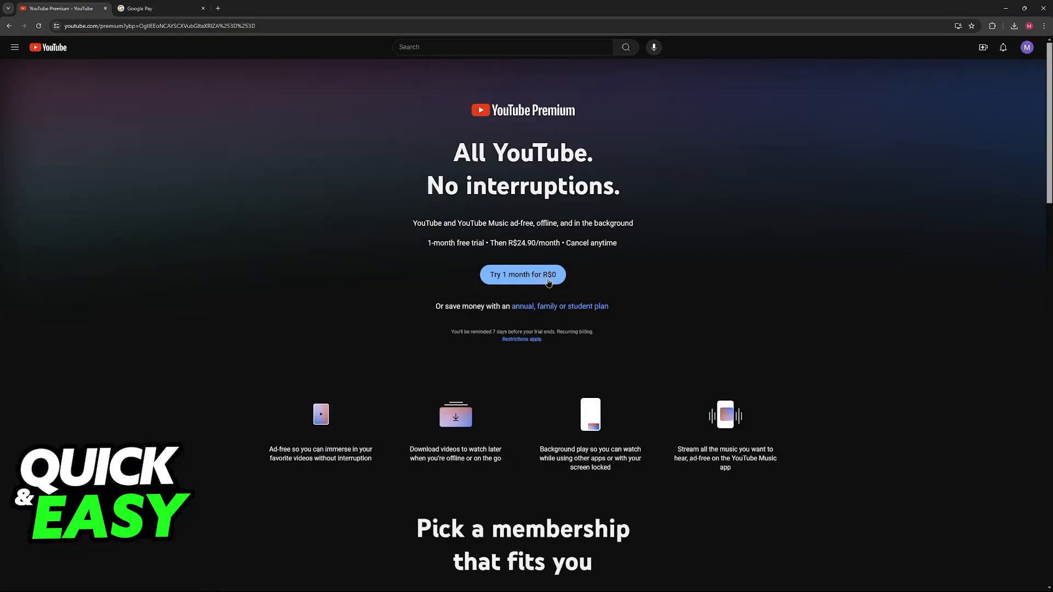
- Attempt the one-month R$0 Individual Premium trial, confirm it, then return to the offers page
click(522, 275)
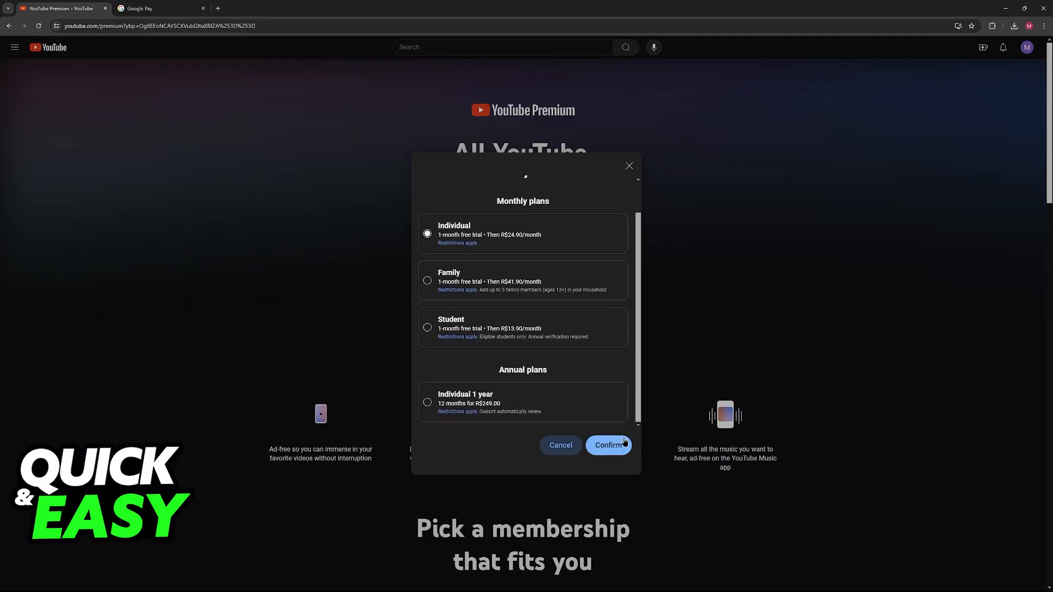
click(608, 445)
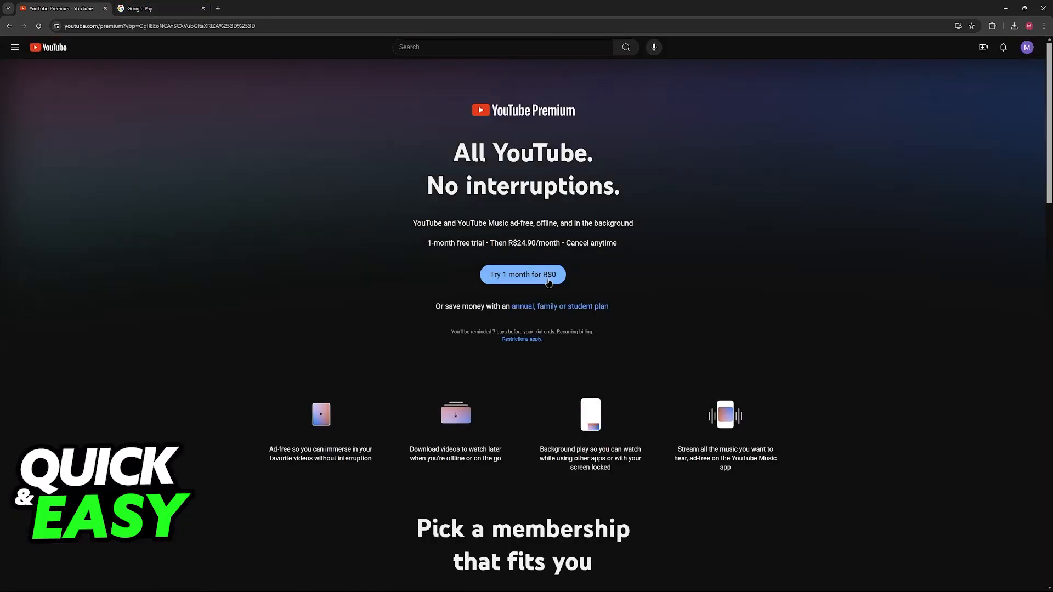
click(522, 275)
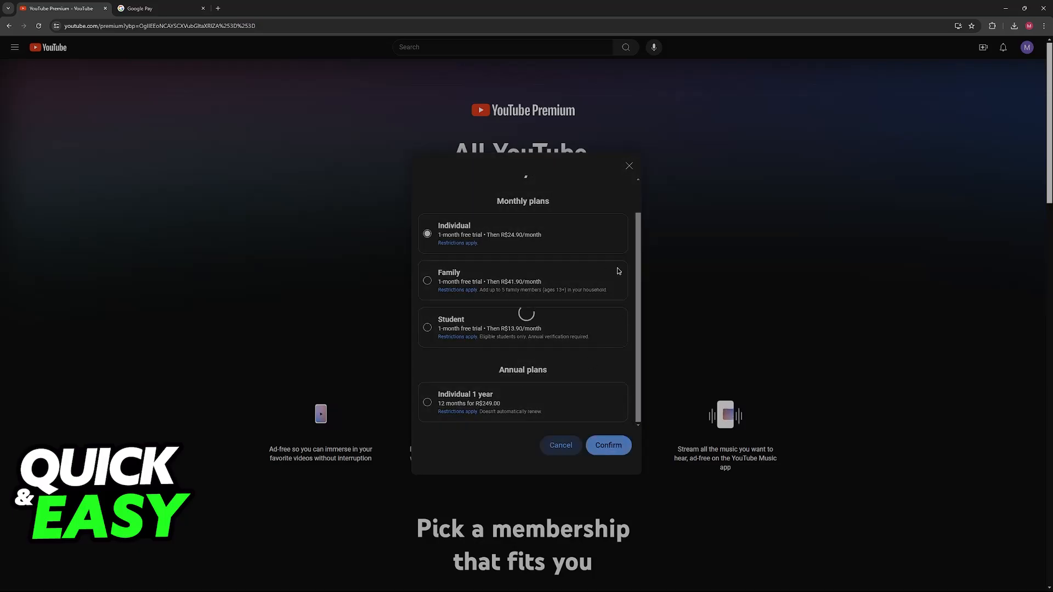
click(560, 445)
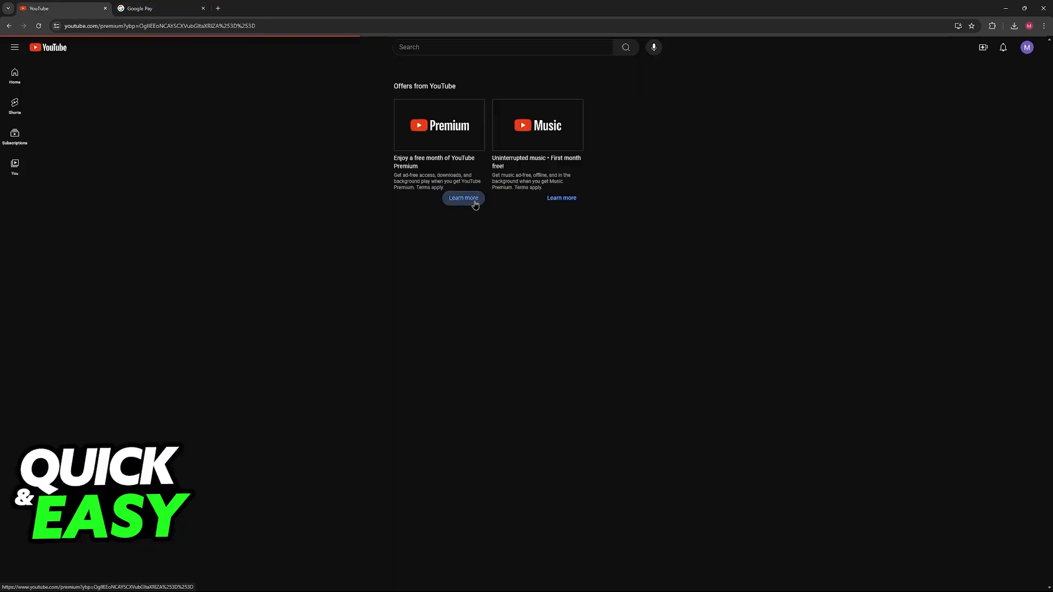
- Revisit the Premium offer's plan choices and end on Google Pay's credit or debit card form
click(463, 198)
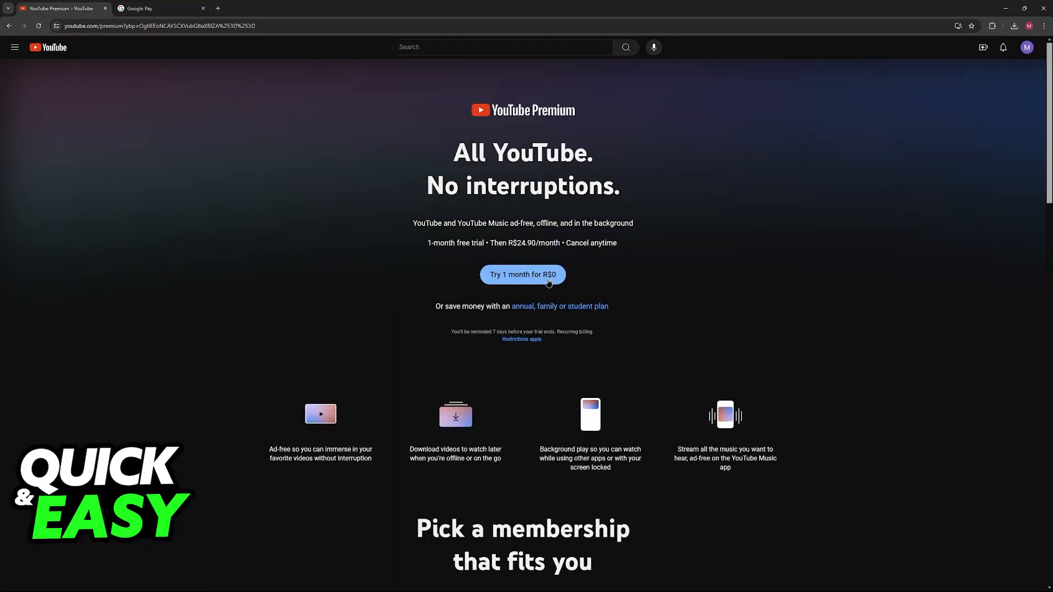
click(522, 274)
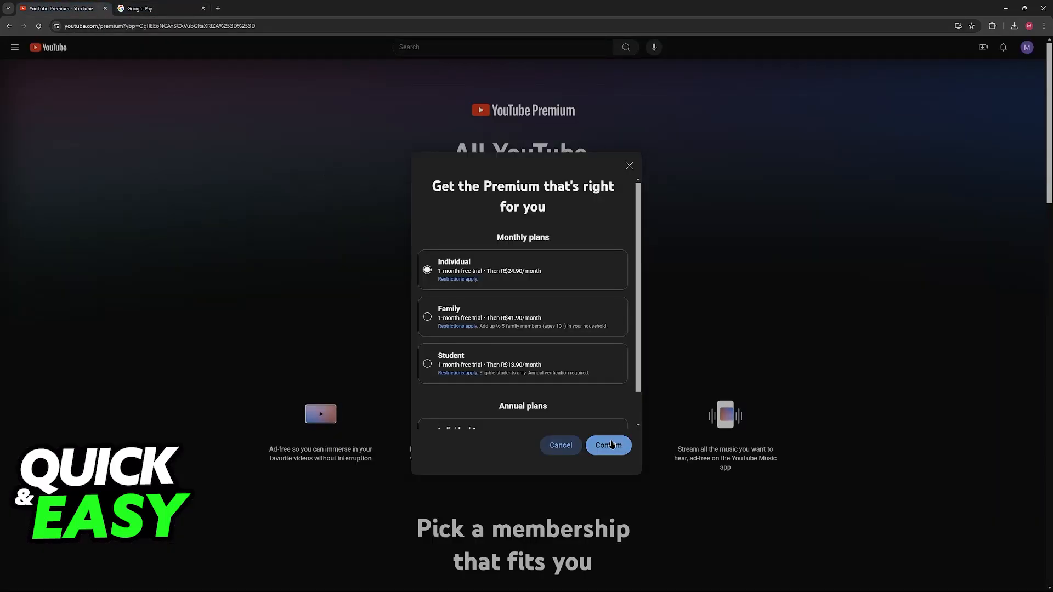
scroll(down, 3)
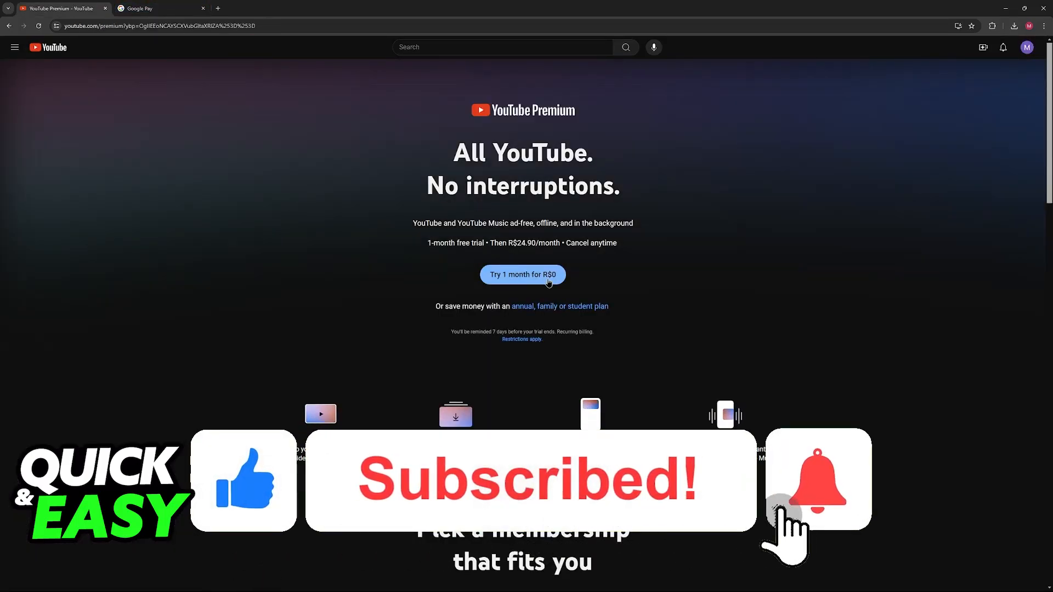
click(521, 275)
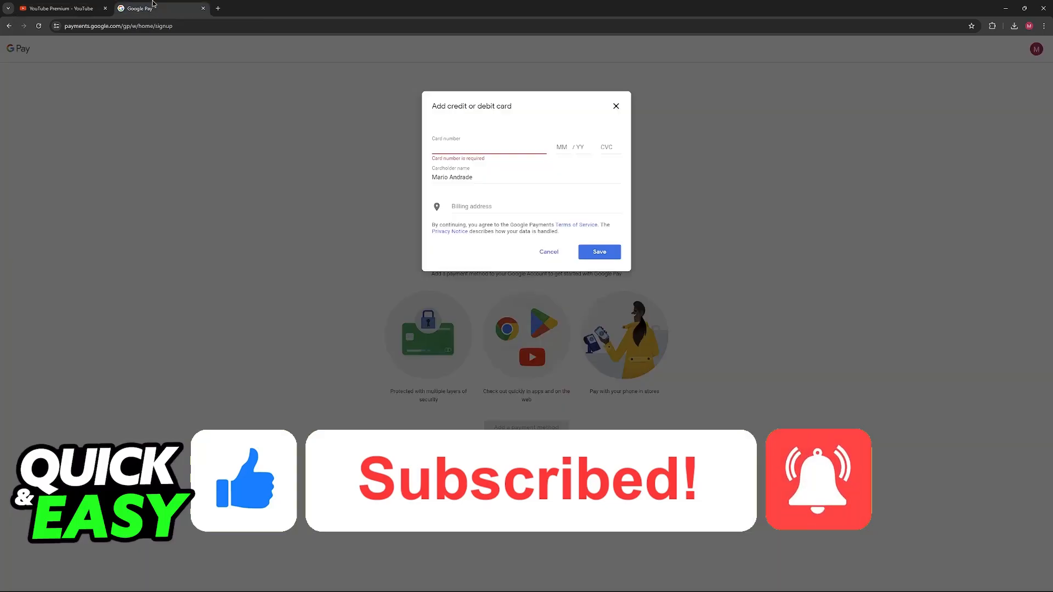